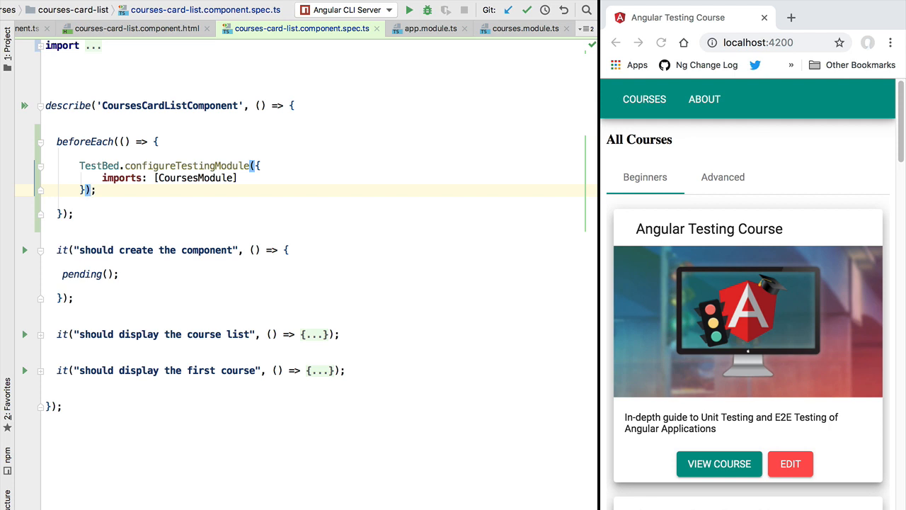
# - Append .compileComponents() and .then(() => { }) to the configureTestingModule chain in beforeEach
pyautogui.write('.compileComponents();')
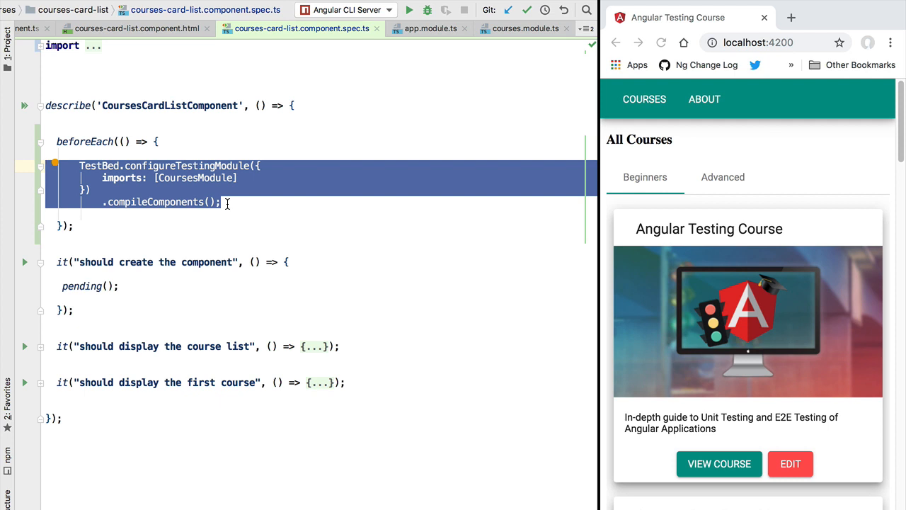
pyautogui.click(220, 201)
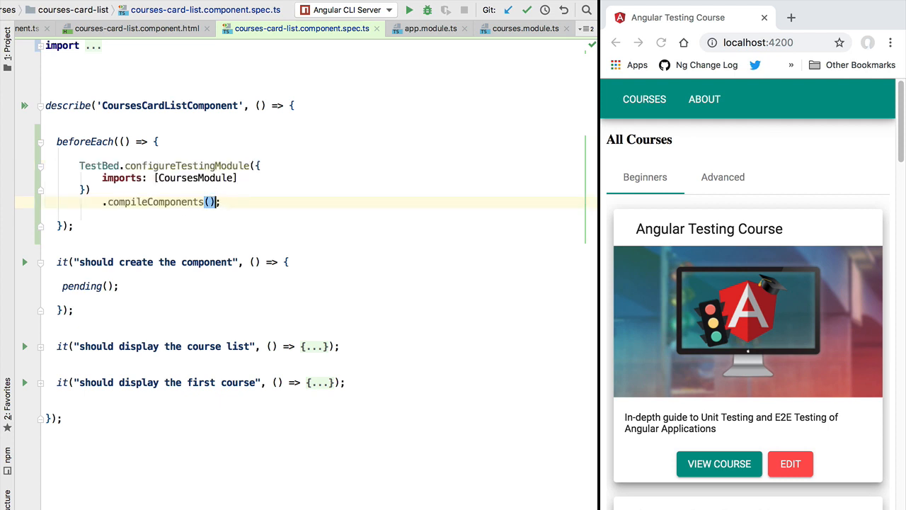
pyautogui.write('.the;')
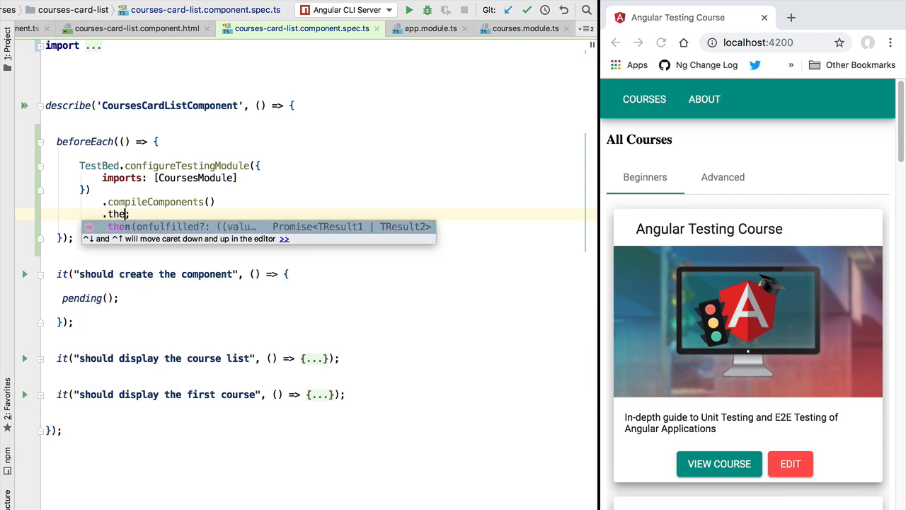
pyautogui.press('Tab')
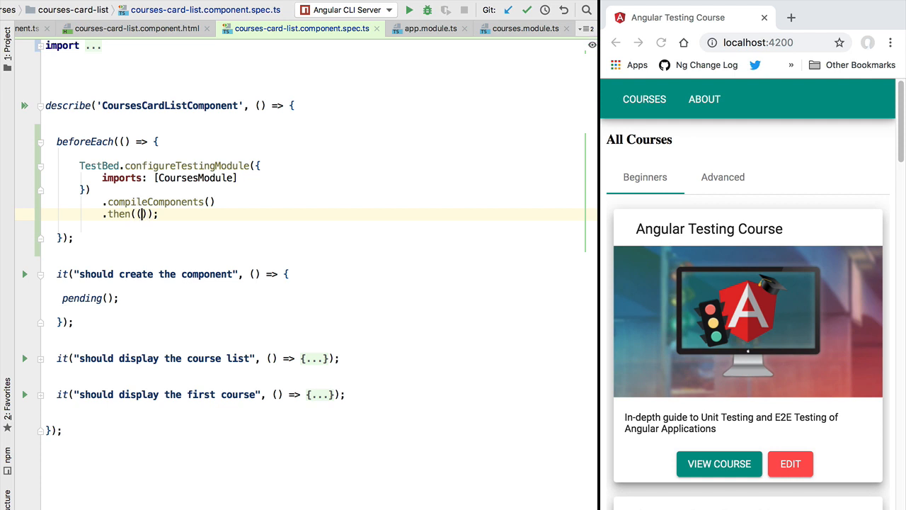
pyautogui.write('() => {')
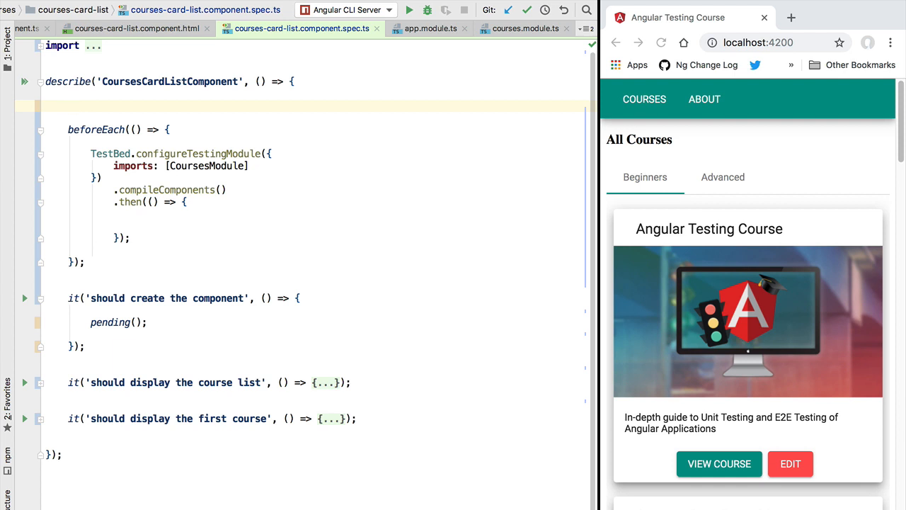
# - Declare let component: CoursesCardListComponent; at the top of describe
pyautogui.write('let c')
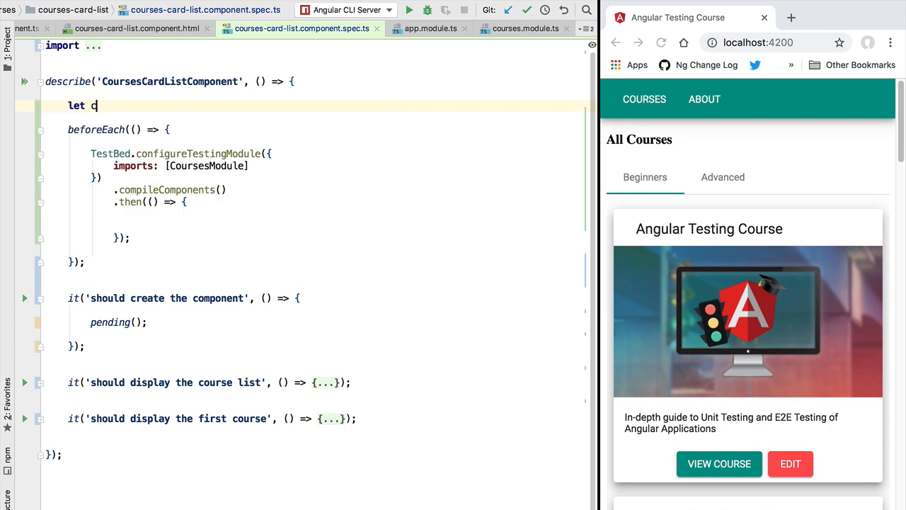
pyautogui.write('omponent')
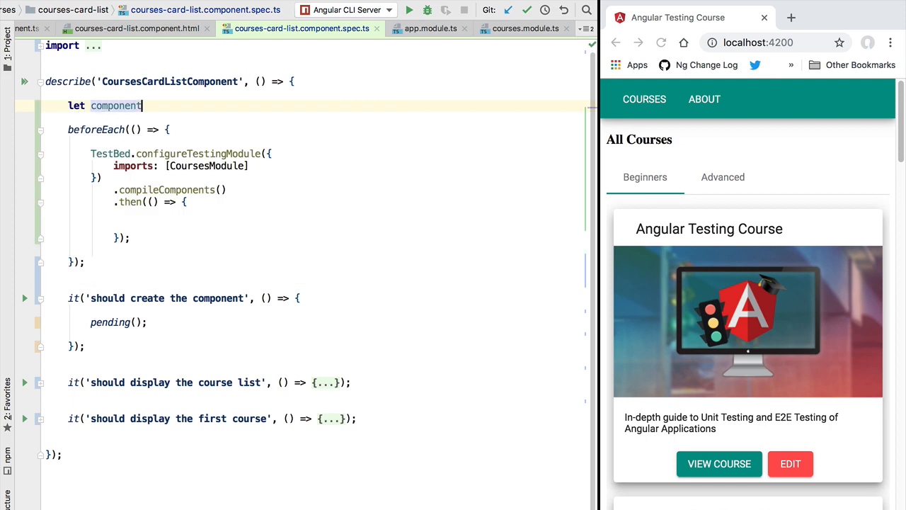
pyautogui.write(': CoursesCardListComponent;')
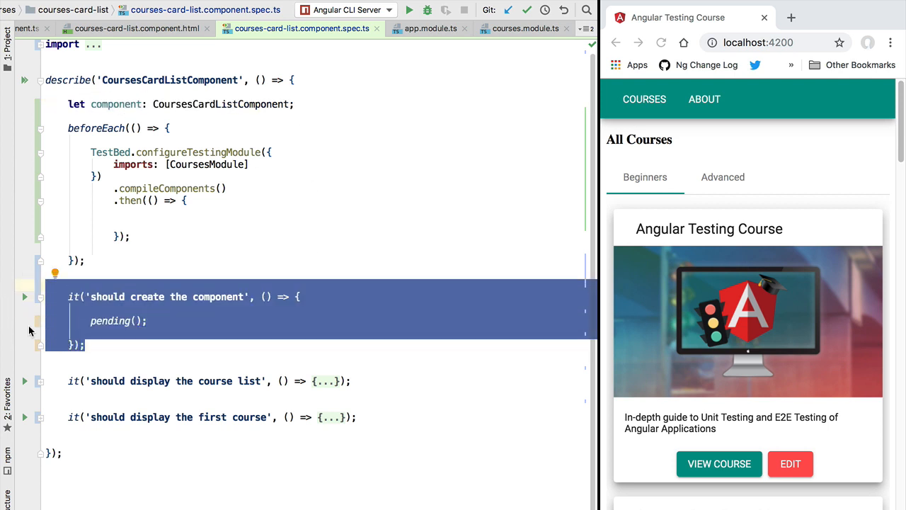
# - Declare let fixture: ComponentFixture<CoursesCardListComponent>; below it
pyautogui.click(221, 133)
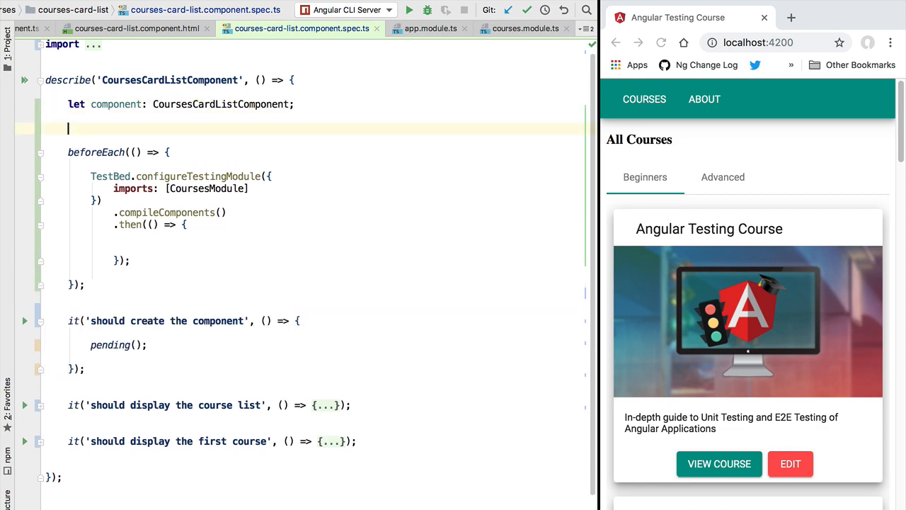
pyautogui.write('let')
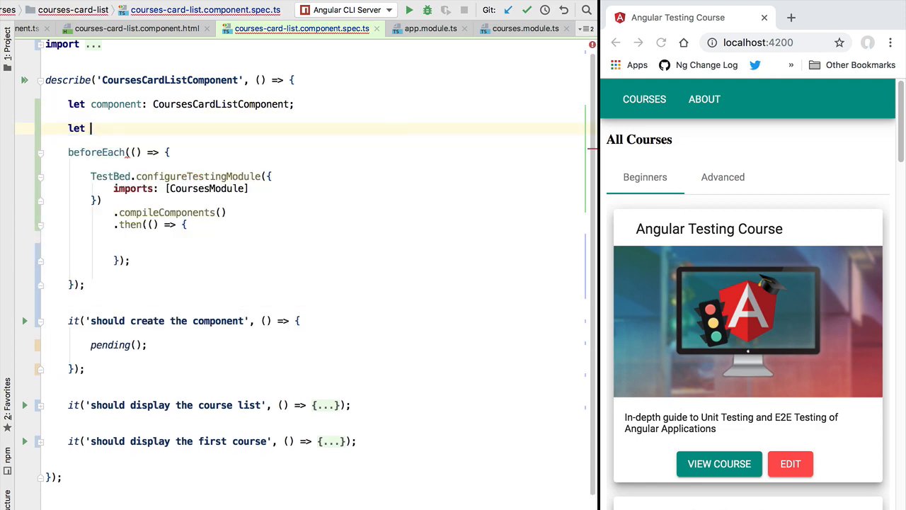
pyautogui.write('fixture:')
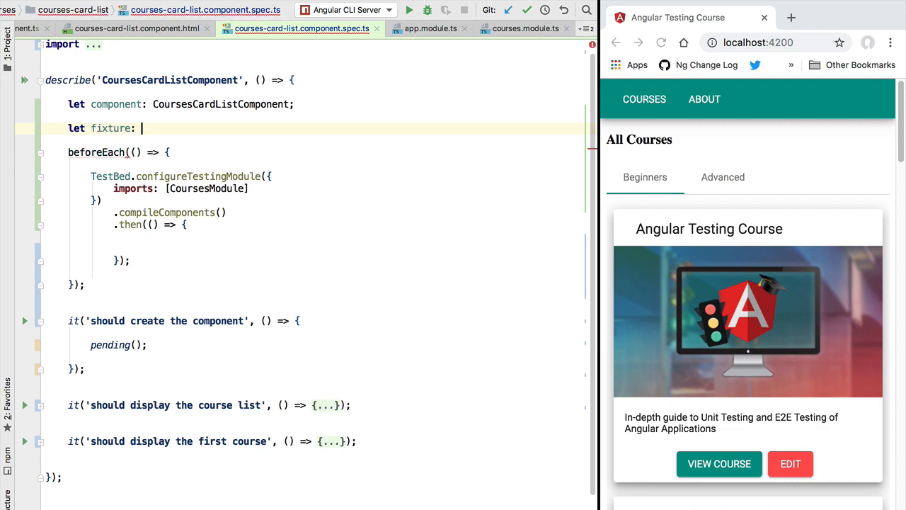
pyautogui.write('ComponentFixture<>;')
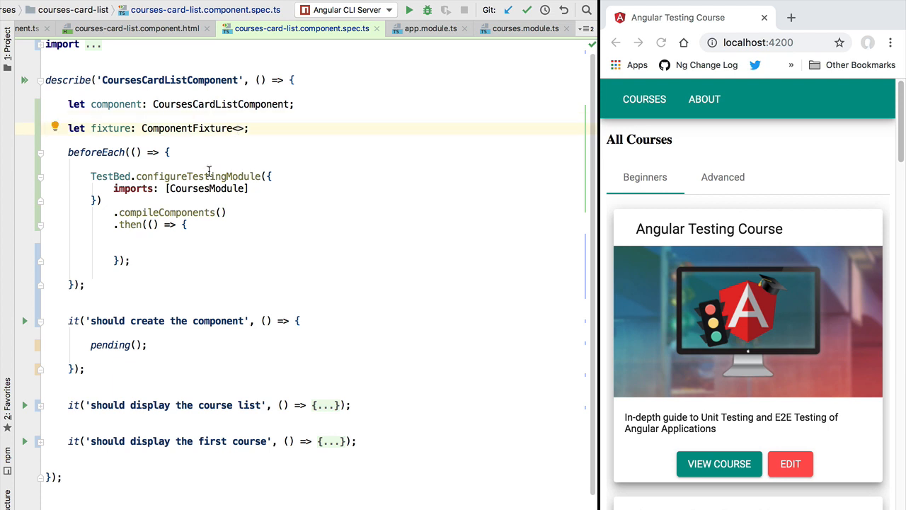
pyautogui.write('CoursesCardListComponent')
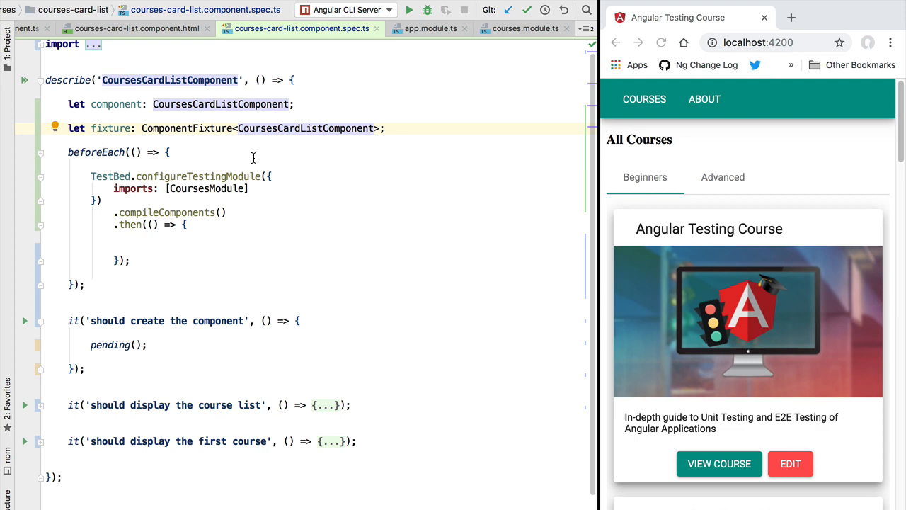
pyautogui.write('fix')
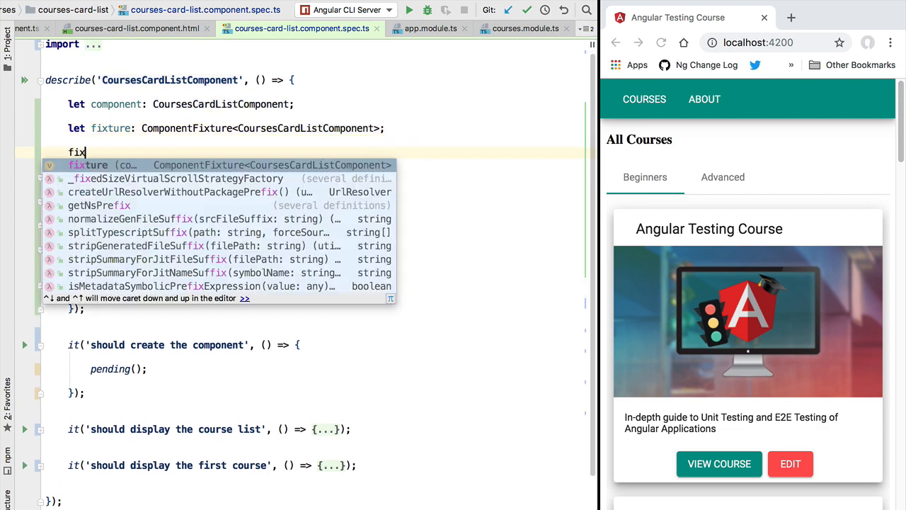
pyautogui.write('ture.')
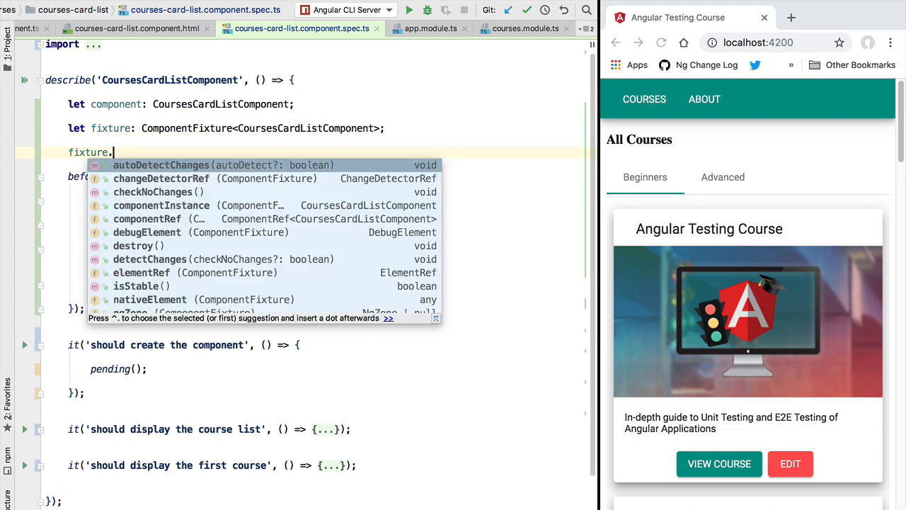
pyautogui.moveTo(161, 164)
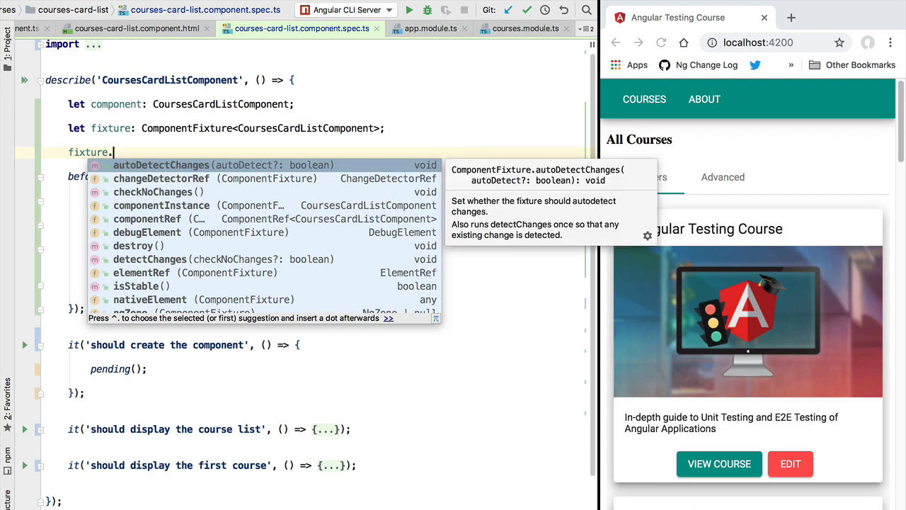
pyautogui.click(161, 206)
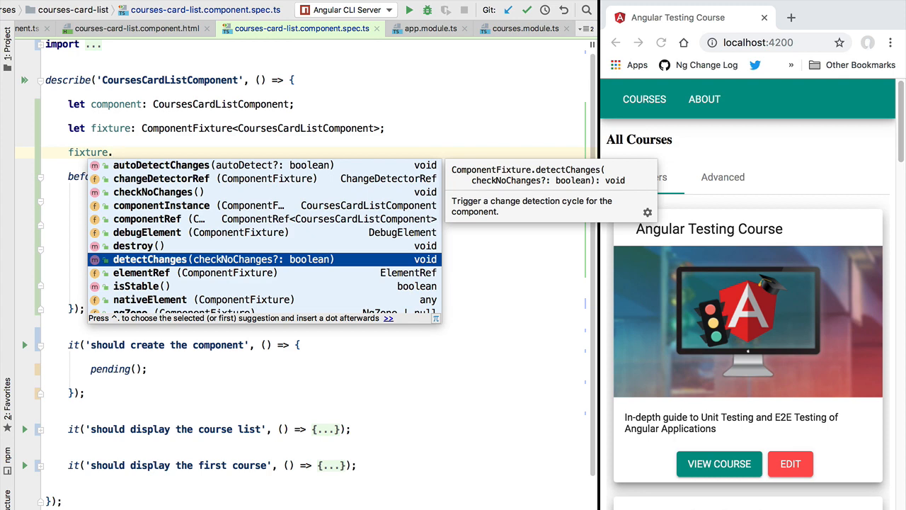
pyautogui.click(150, 300)
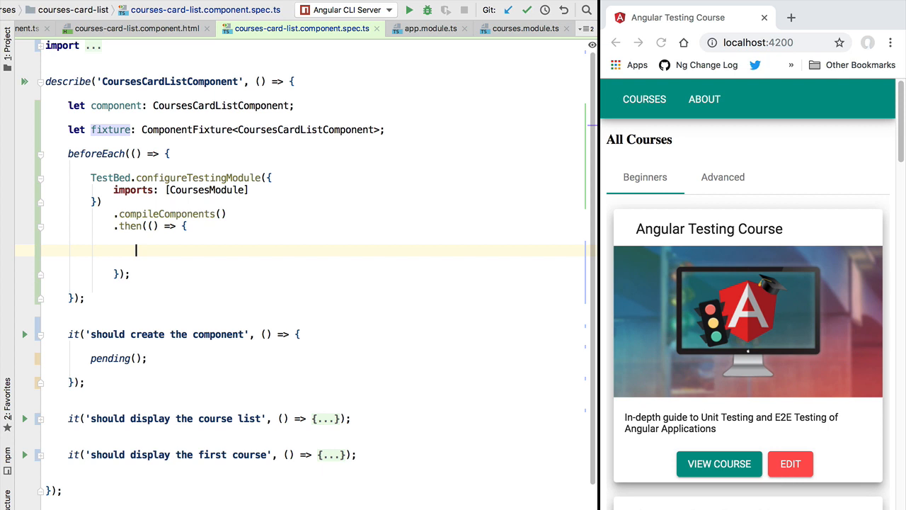
# - Assign fixture = TestBed.createComponent(CoursesCardListComponent); inside the then callback
pyautogui.write('fixture')
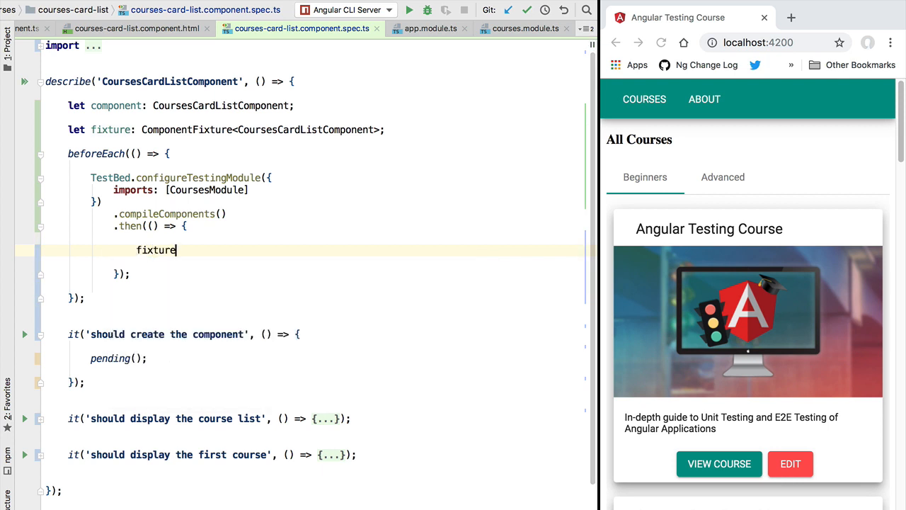
pyautogui.write('=')
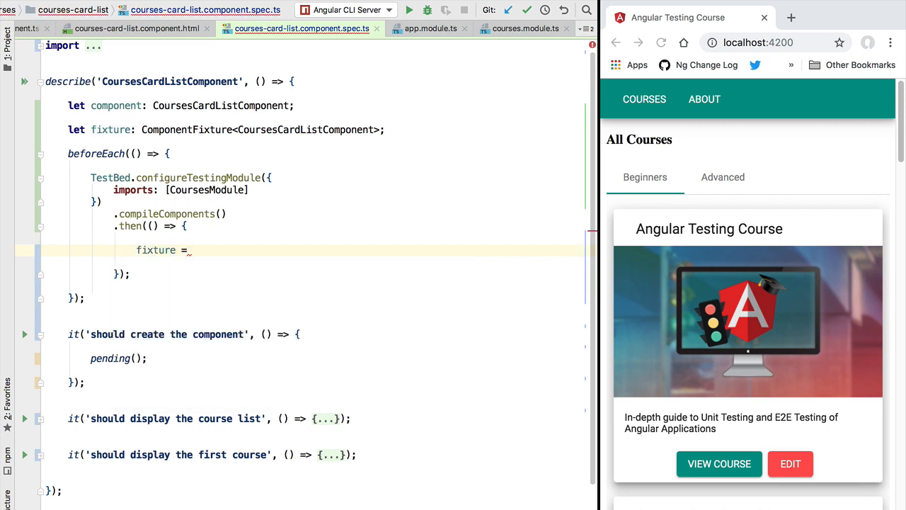
pyautogui.write('TestBed')
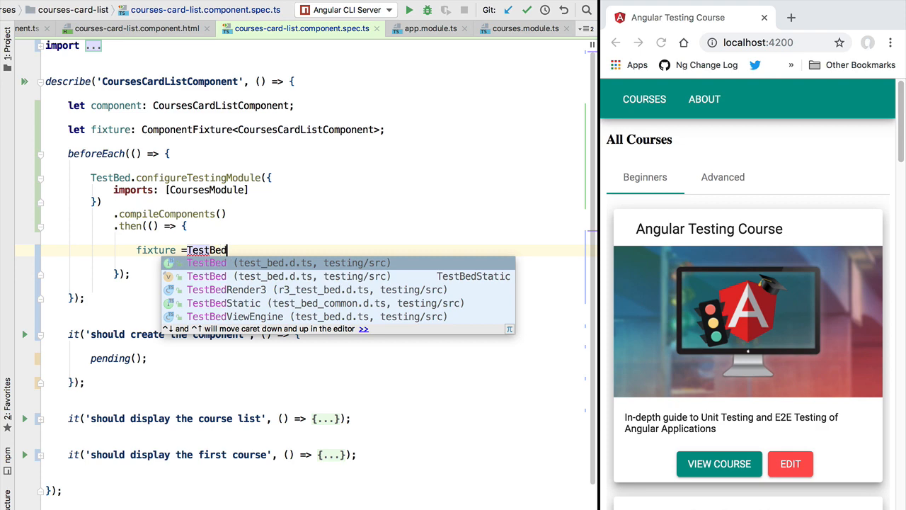
pyautogui.write('.createComponent(')
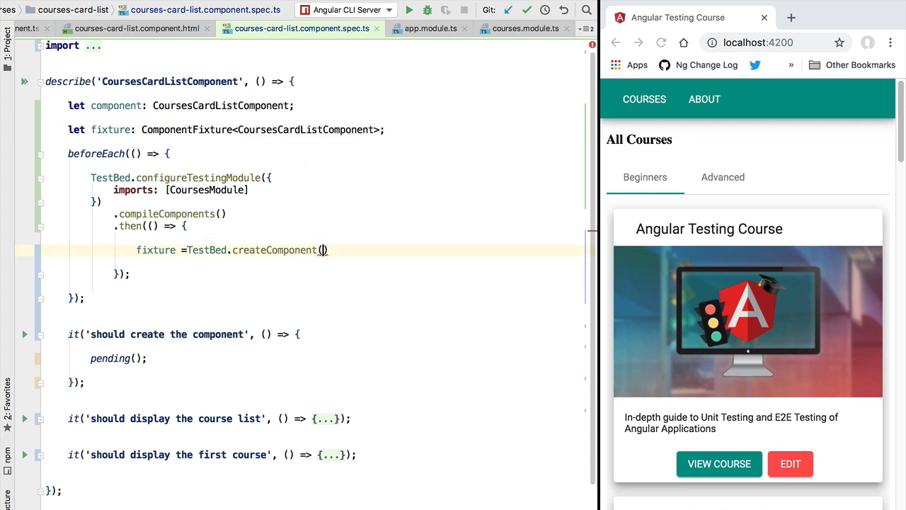
pyautogui.write('CoursesCardListComponent);')
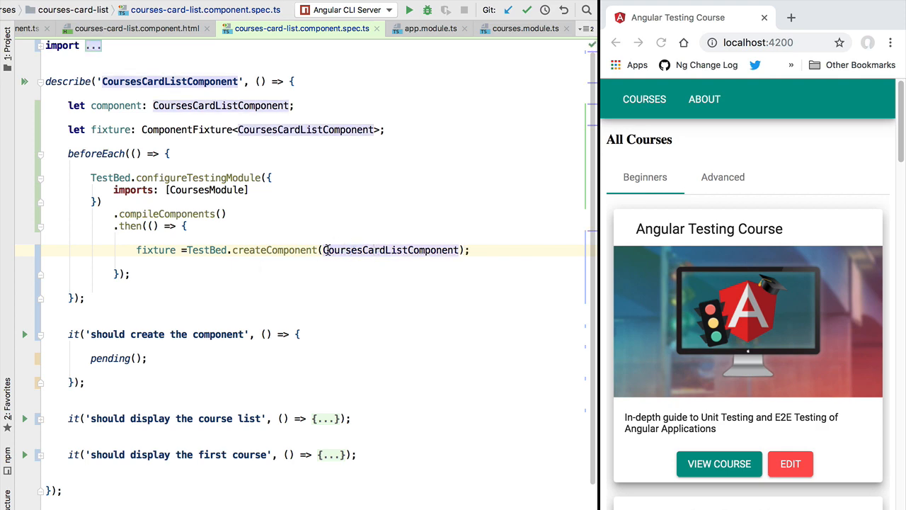
# - Assign component = fixture.componentInstance; and select the pending() placeholder in the first test
pyautogui.write('component =')
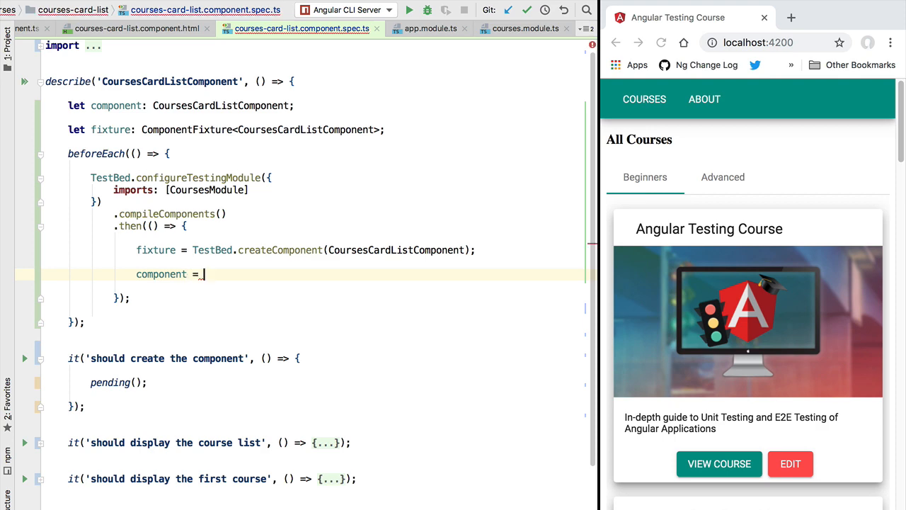
pyautogui.write('fixture.componentInstance;')
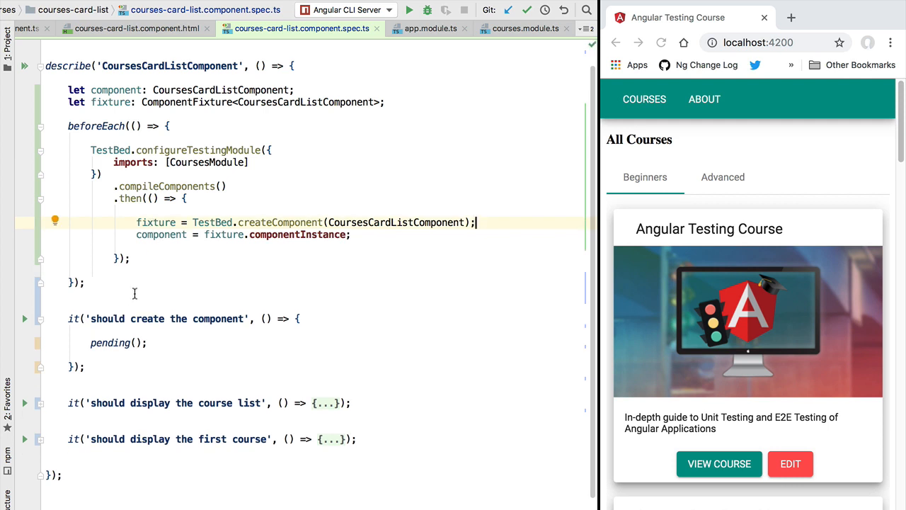
pyautogui.doubleClick(161, 235)
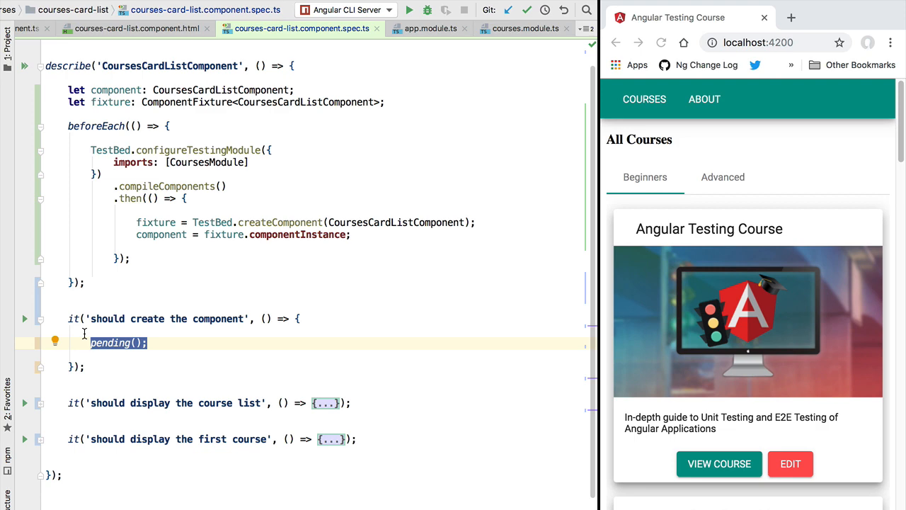
# - Replace pending() with expect(component).toBeTruthy(); in the create-component test
pyautogui.write('expect(')
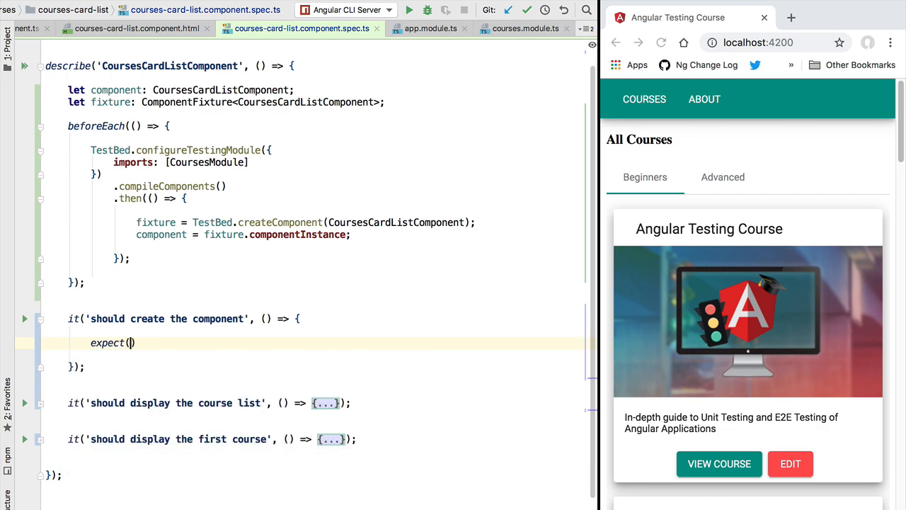
pyautogui.write('component')
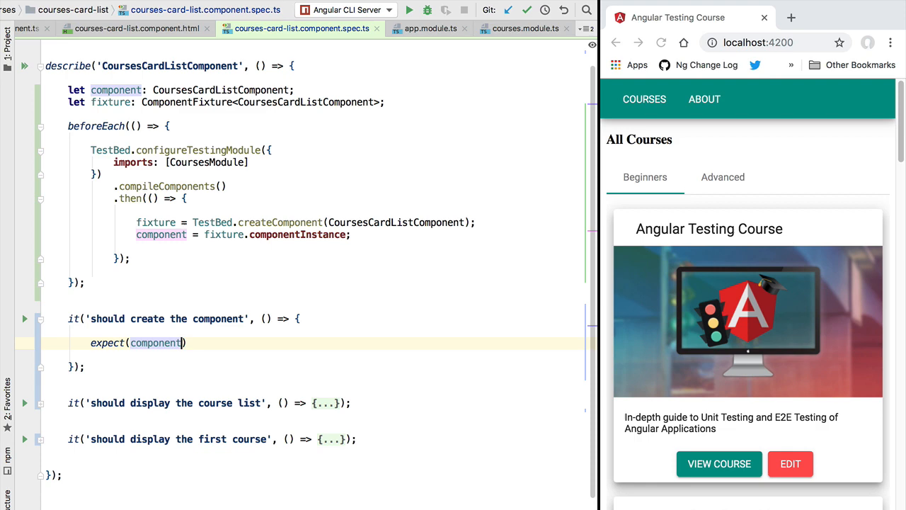
pyautogui.write('.toBeTruthy();')
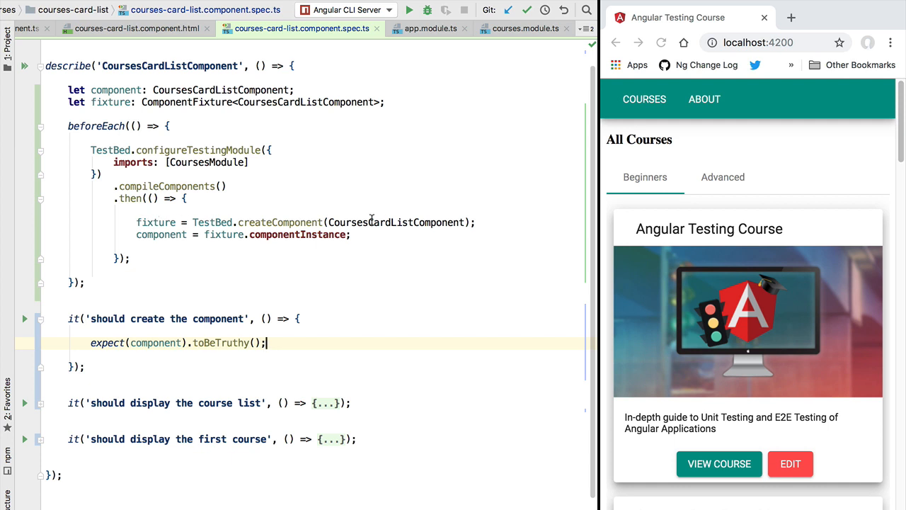
# - Start a console.log statement after the assertion
pyautogui.doubleClick(397, 222)
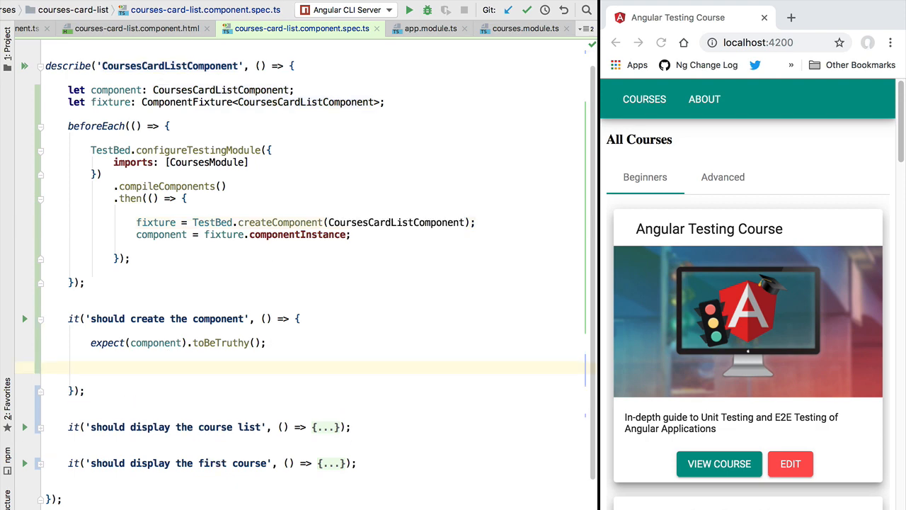
pyautogui.write('console')
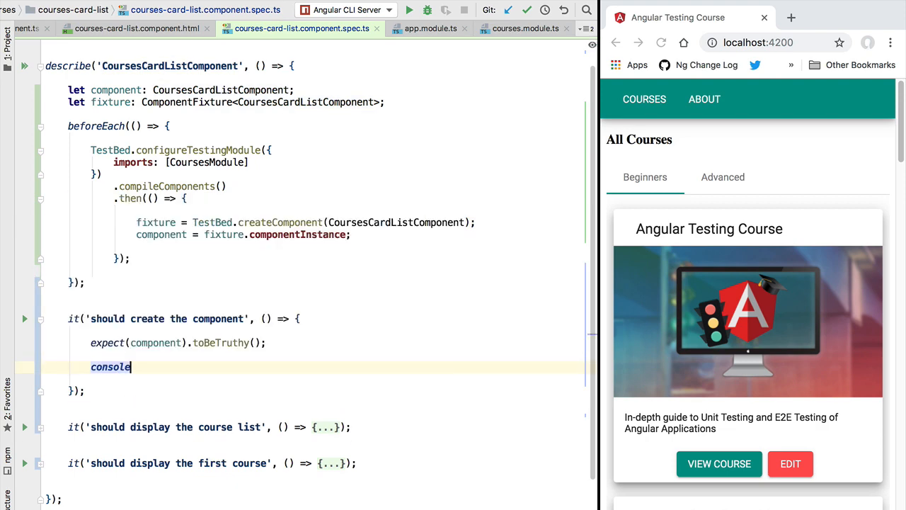
pyautogui.write('.lo')
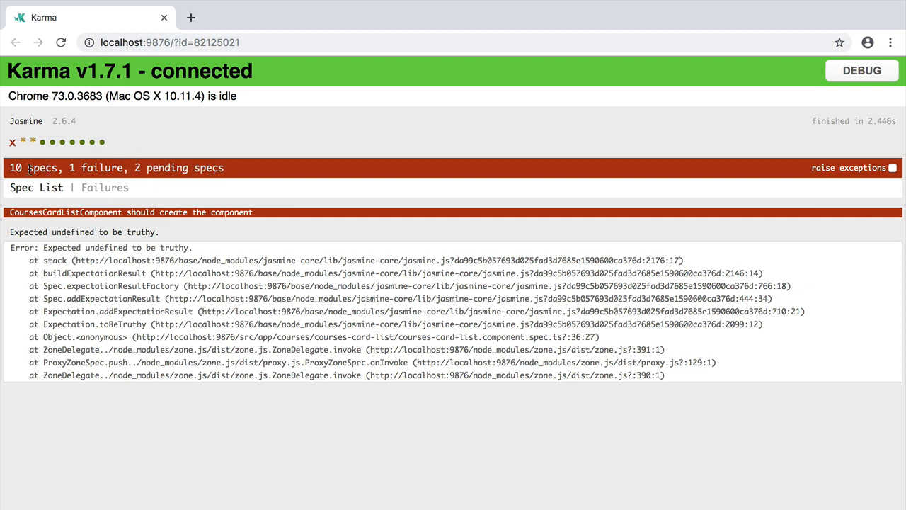
pyautogui.moveTo(50, 167)
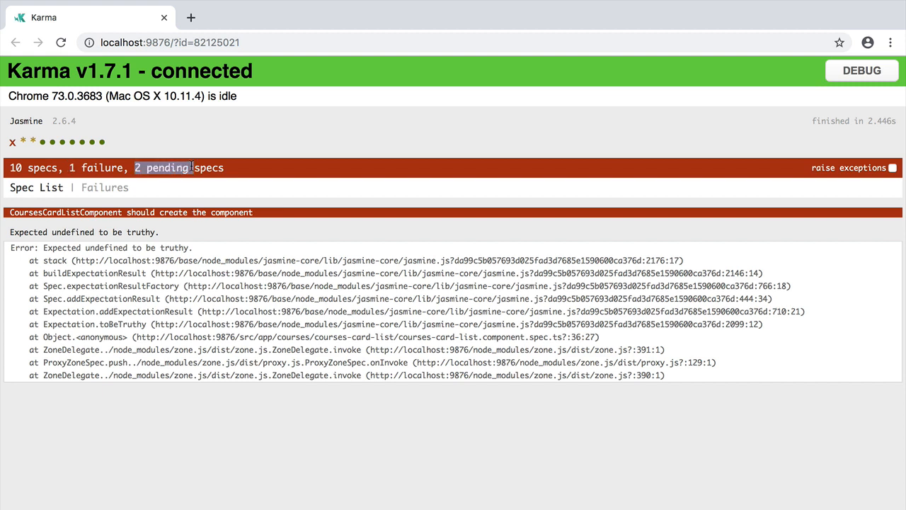
pyautogui.moveTo(192, 247)
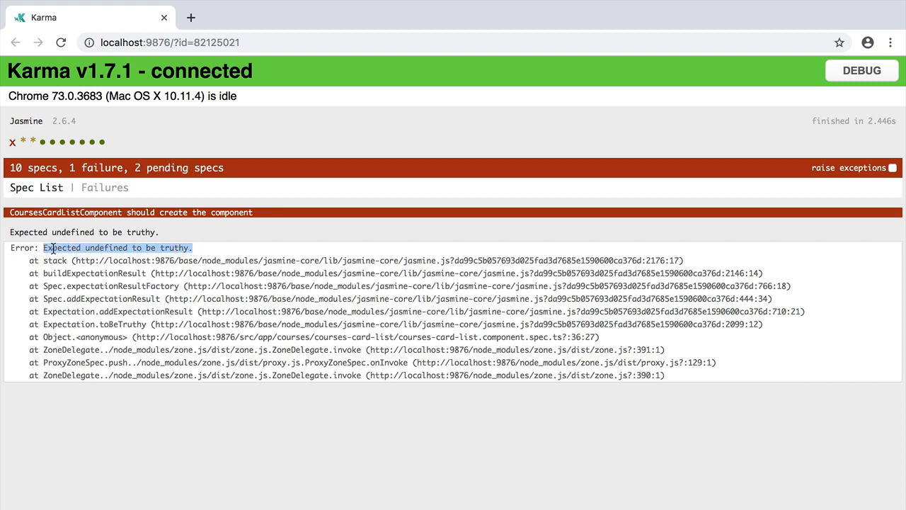
pyautogui.moveTo(189, 238)
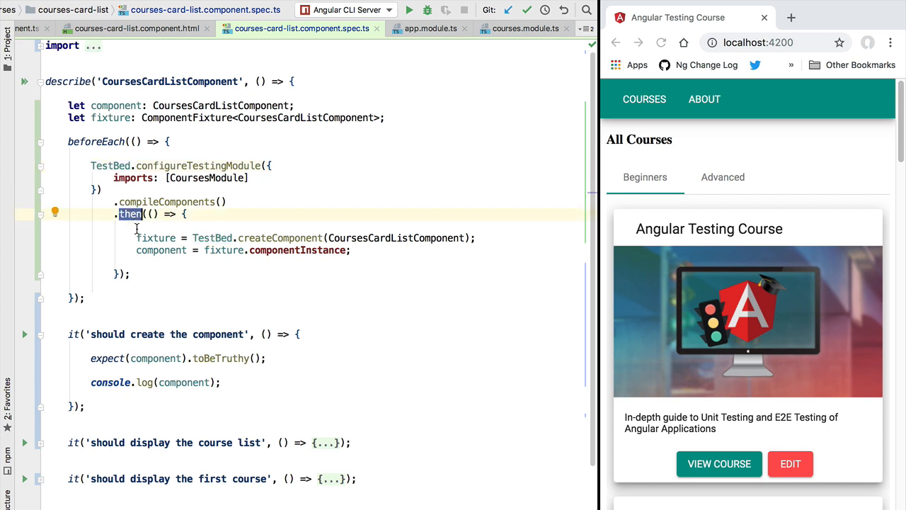
# - Review the compileComponents/then chain and position the caret inside beforeEach's parentheses
pyautogui.moveTo(135, 238); pyautogui.dragTo(351, 249)
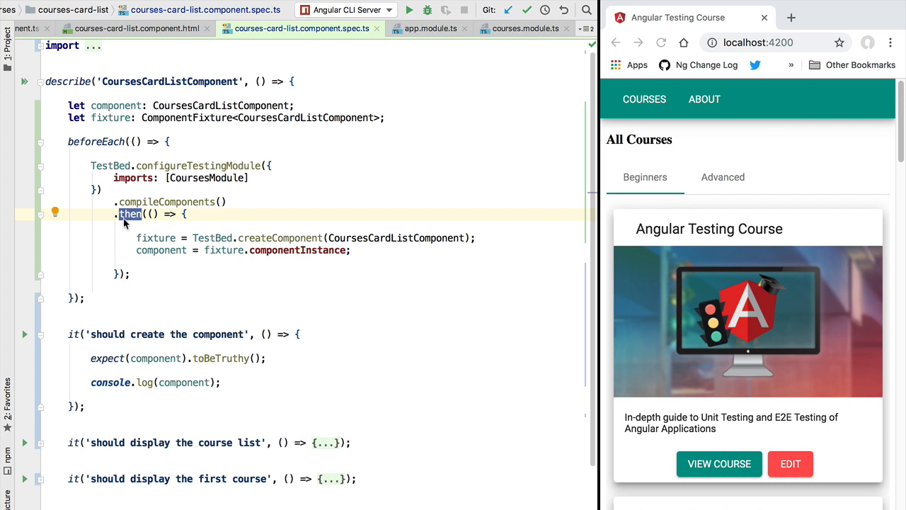
pyautogui.moveTo(132, 313)
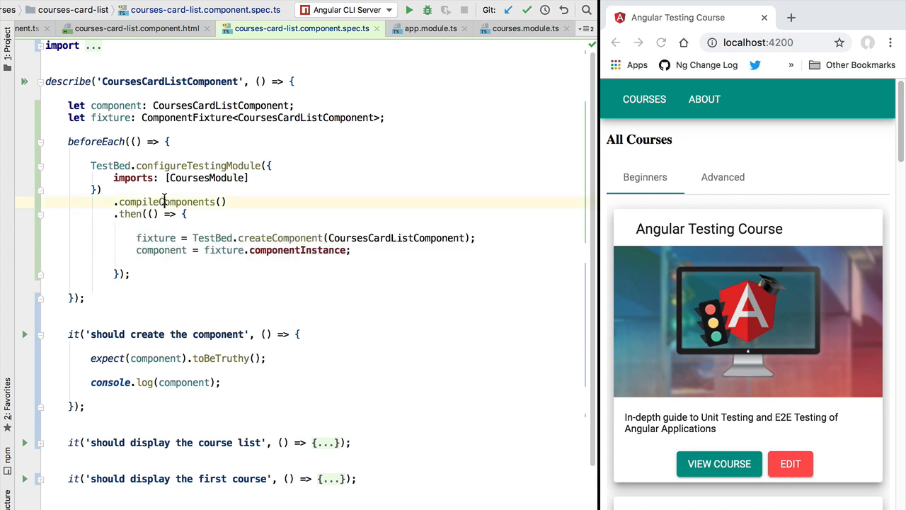
pyautogui.doubleClick(167, 201)
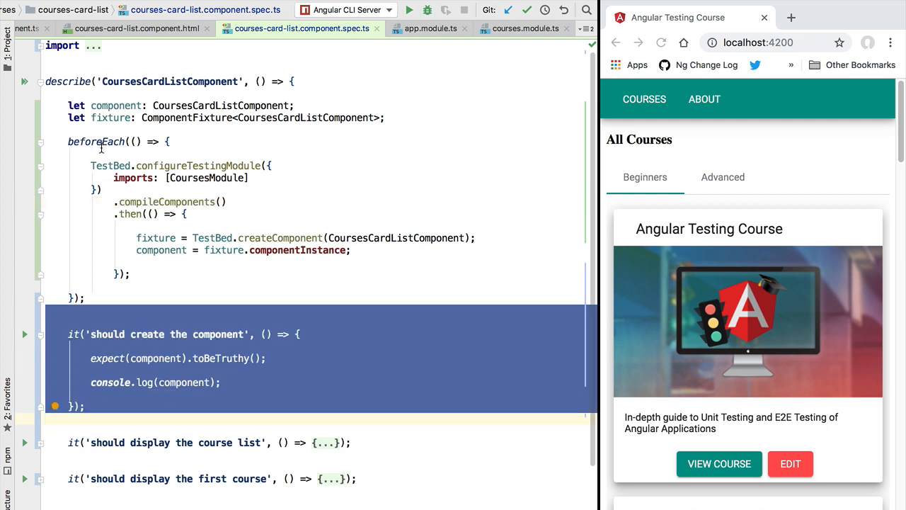
pyautogui.click(93, 153)
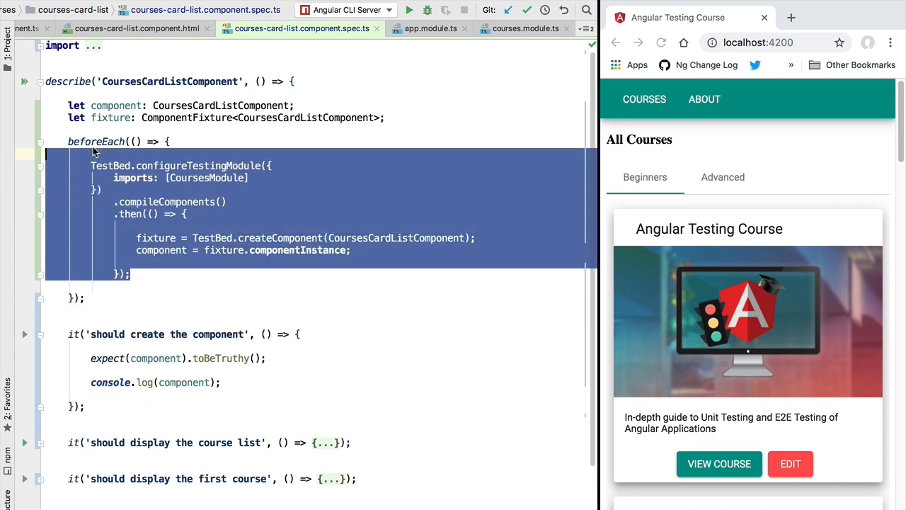
pyautogui.doubleClick(97, 142)
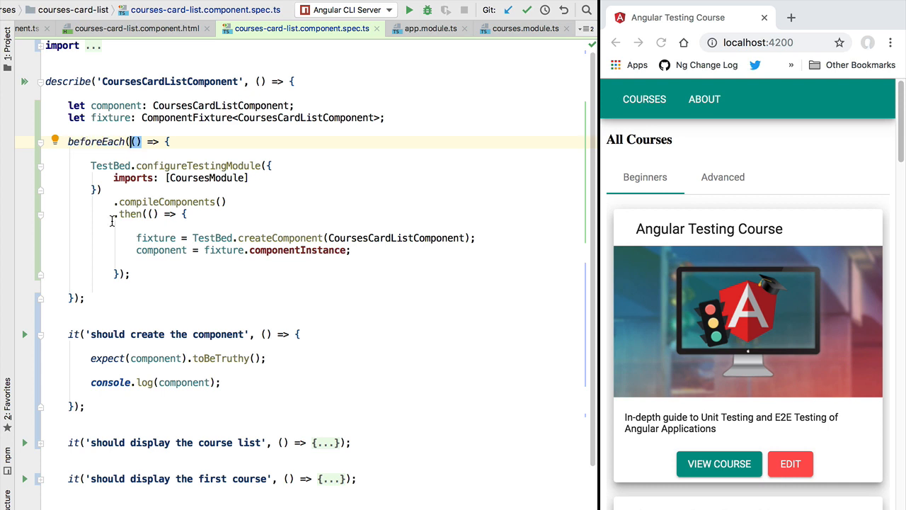
# - Wrap the beforeEach callback in async(...), closing the parenthesis after the callback's brace
pyautogui.write('asy')
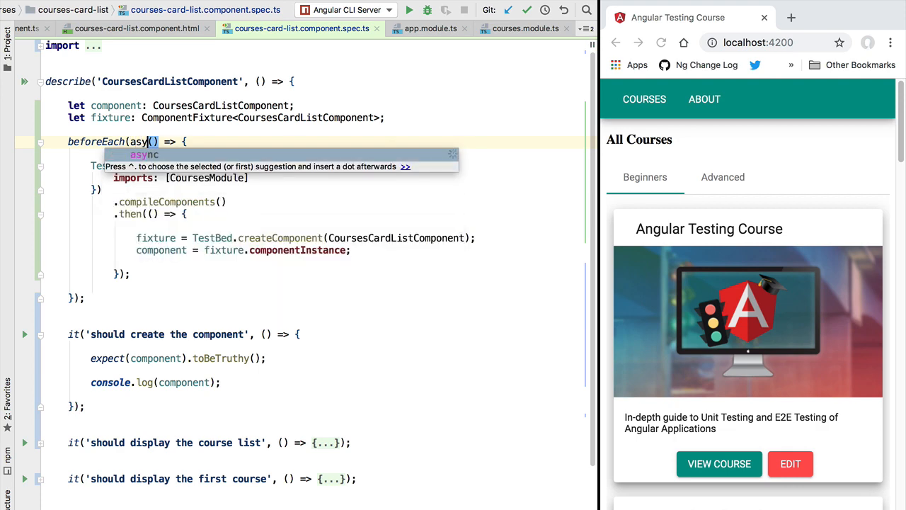
pyautogui.press('Tab')
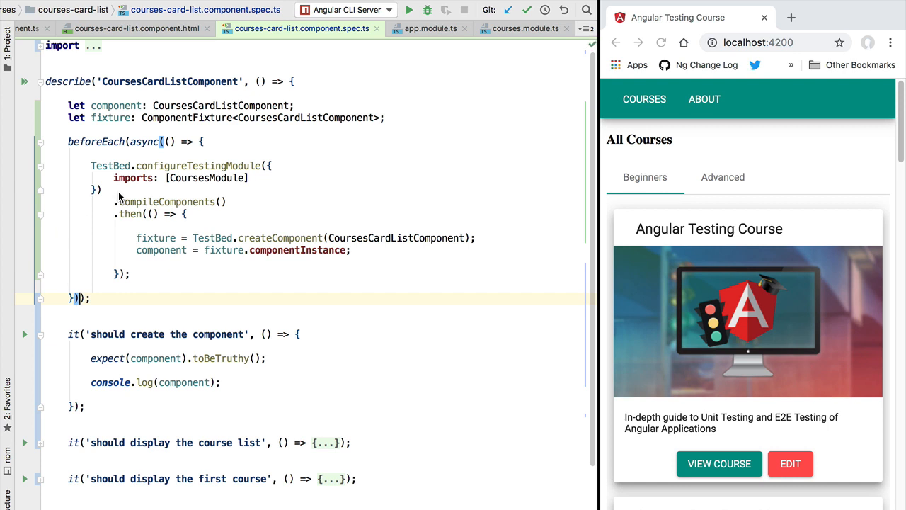
pyautogui.doubleClick(145, 141)
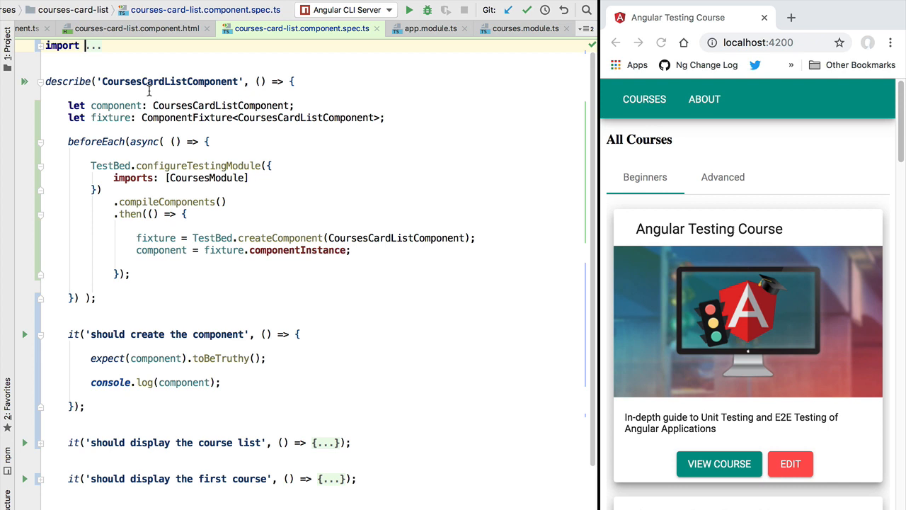
pyautogui.doubleClick(145, 141)
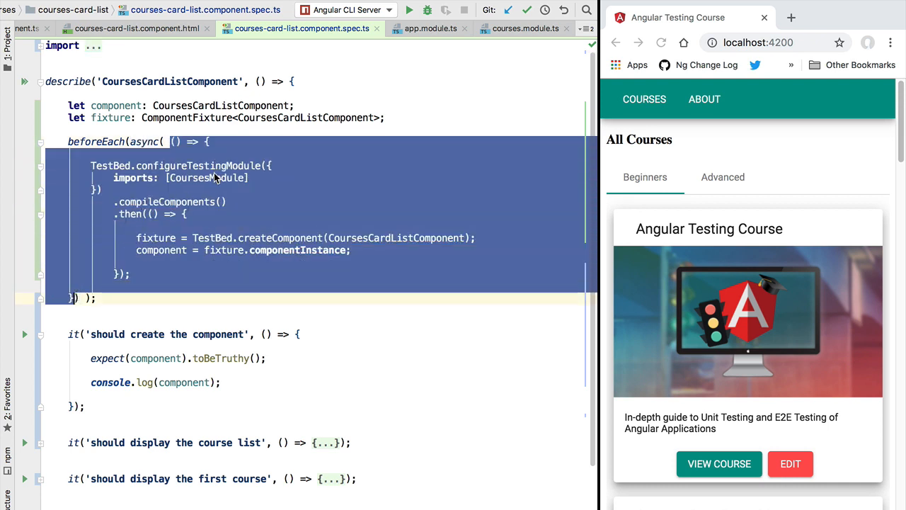
pyautogui.doubleClick(145, 142)
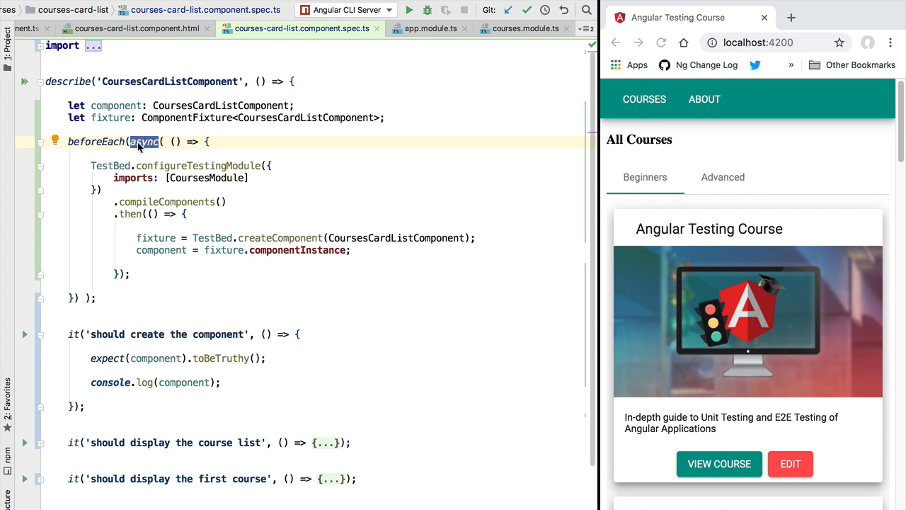
pyautogui.moveTo(153, 153)
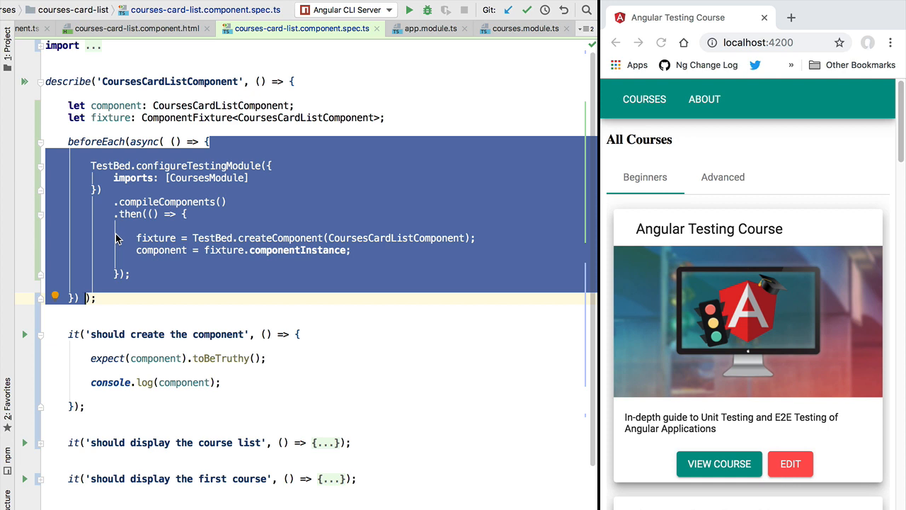
pyautogui.moveTo(210, 165)
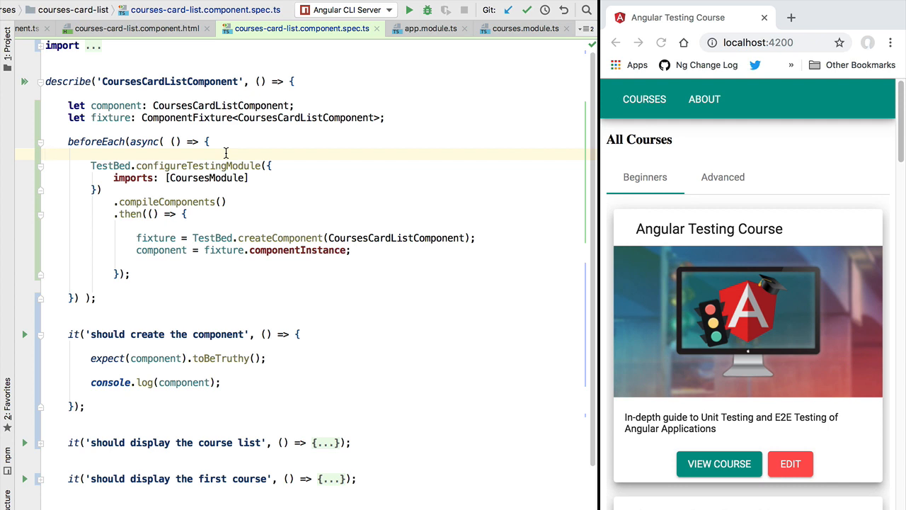
pyautogui.moveTo(210, 141); pyautogui.dragTo(130, 274)
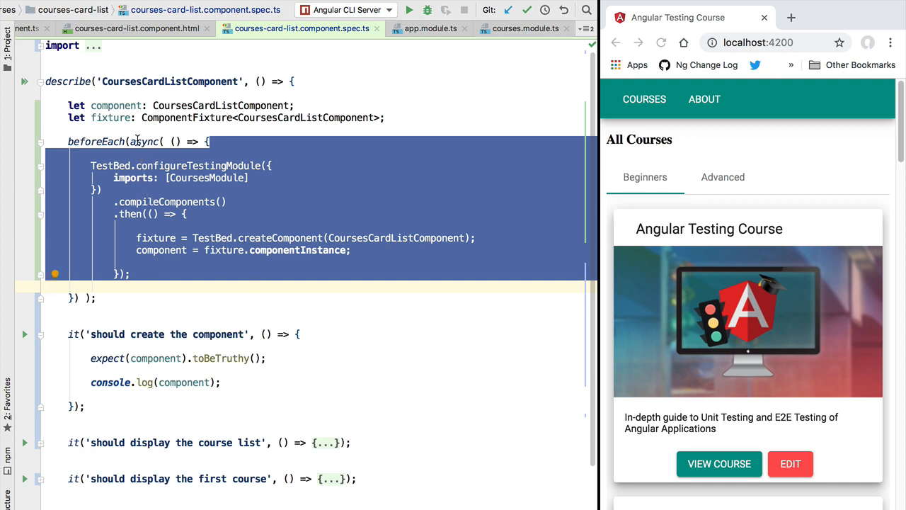
pyautogui.doubleClick(145, 141)
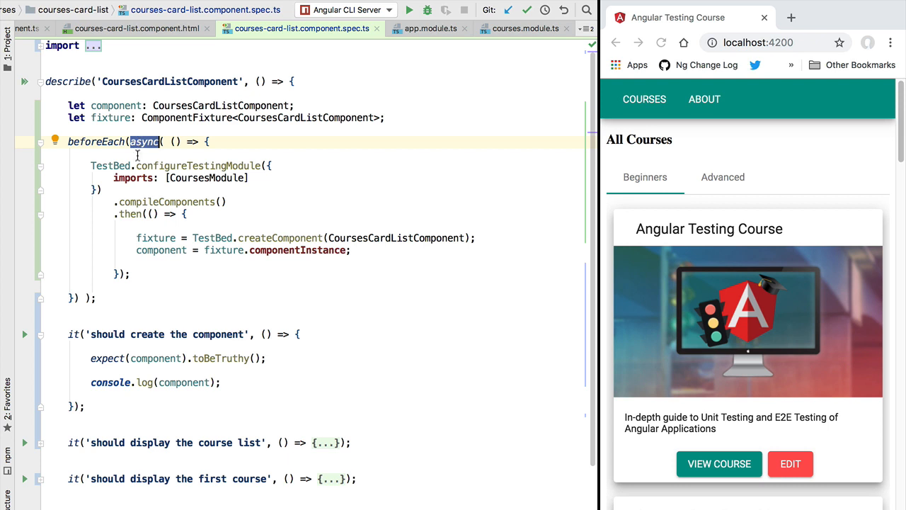
pyautogui.click(144, 275)
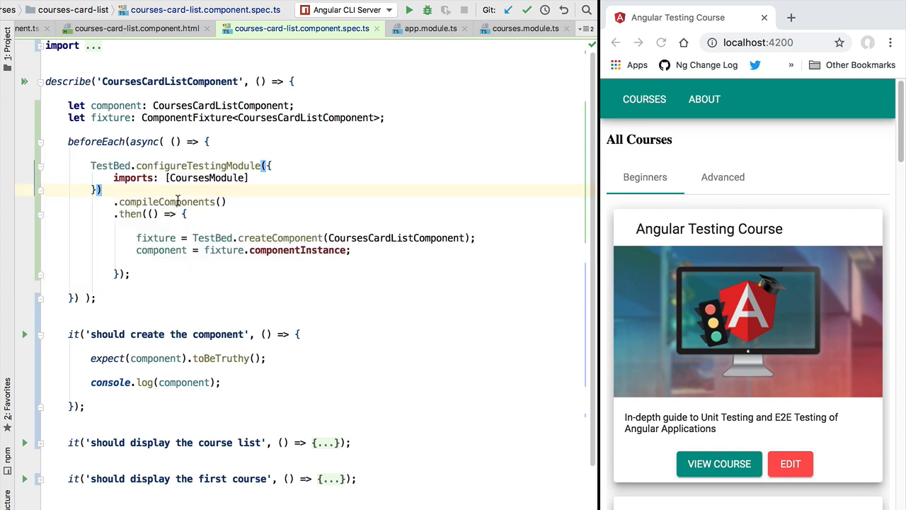
pyautogui.doubleClick(167, 201)
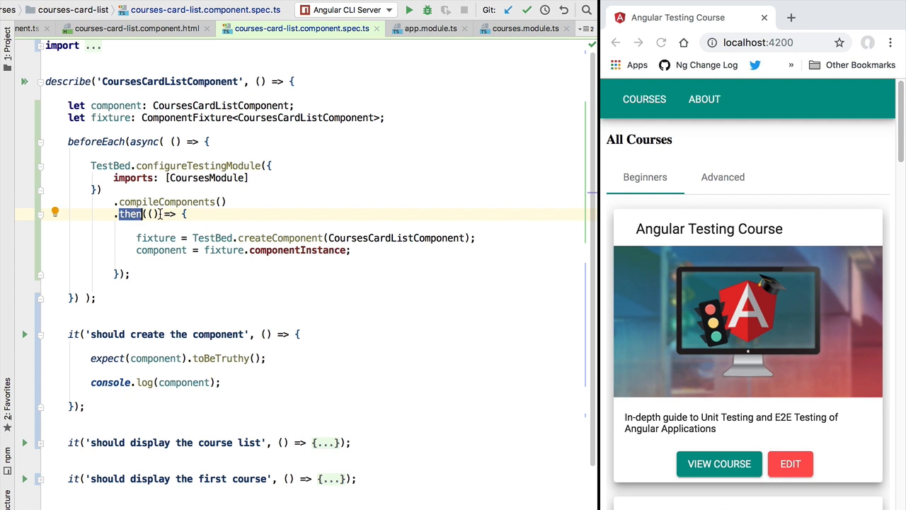
pyautogui.moveTo(91, 164); pyautogui.dragTo(130, 274)
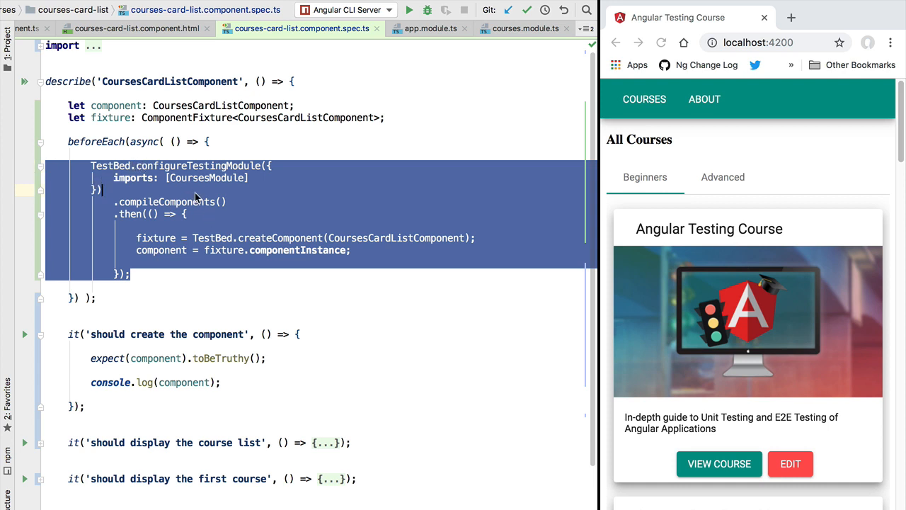
pyautogui.doubleClick(167, 201)
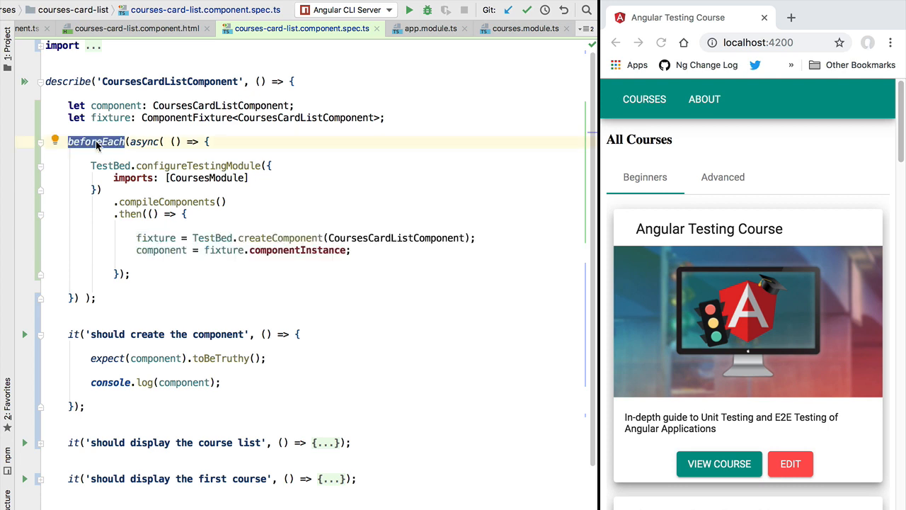
pyautogui.click(87, 416)
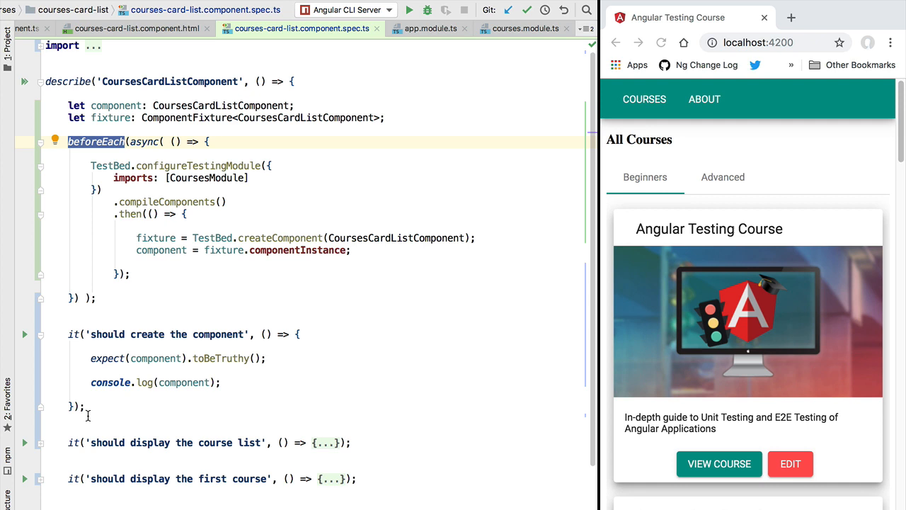
pyautogui.moveTo(59, 321)
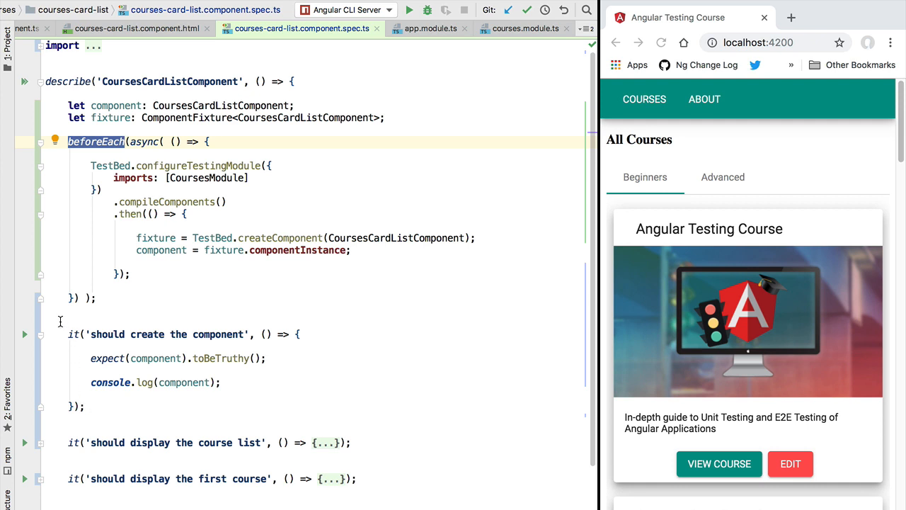
pyautogui.moveTo(123, 317)
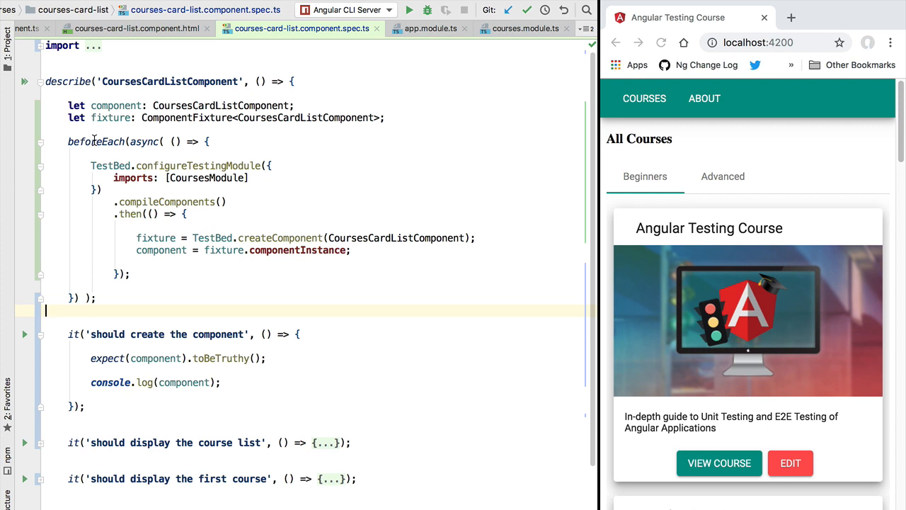
pyautogui.doubleClick(97, 142)
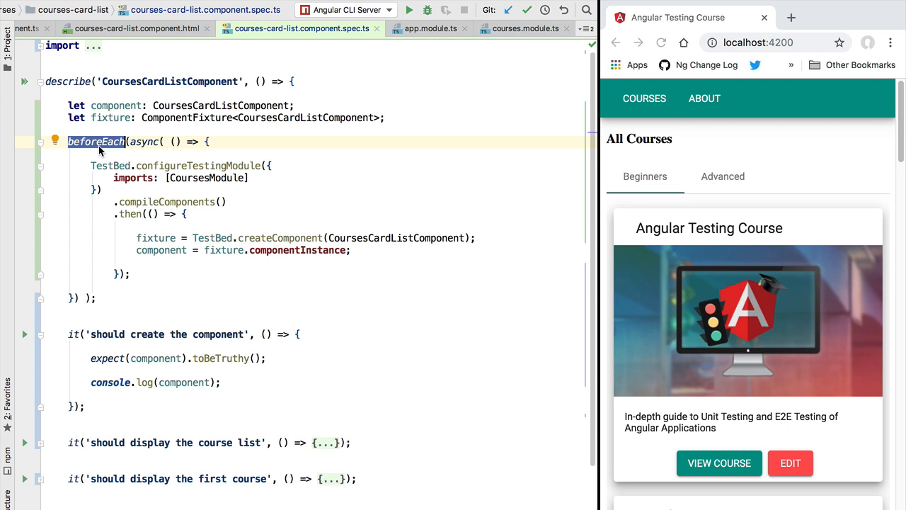
pyautogui.moveTo(143, 153)
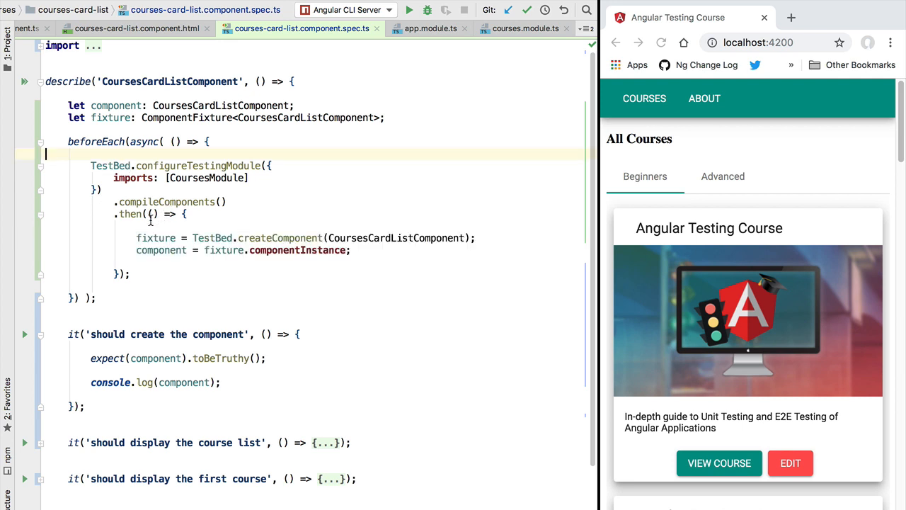
# - Remove the blank lines in the async beforeEach block and select the fixture/component assignments
pyautogui.doubleClick(95, 142)
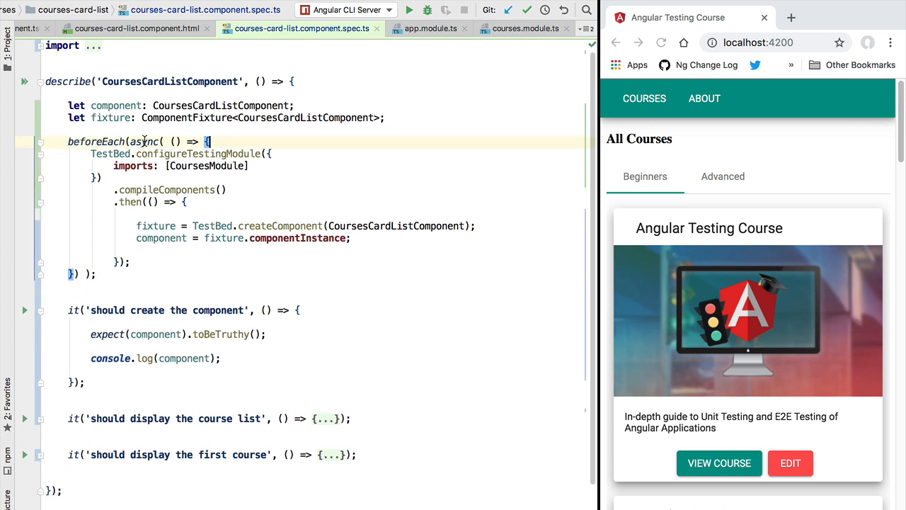
pyautogui.doubleClick(144, 142)
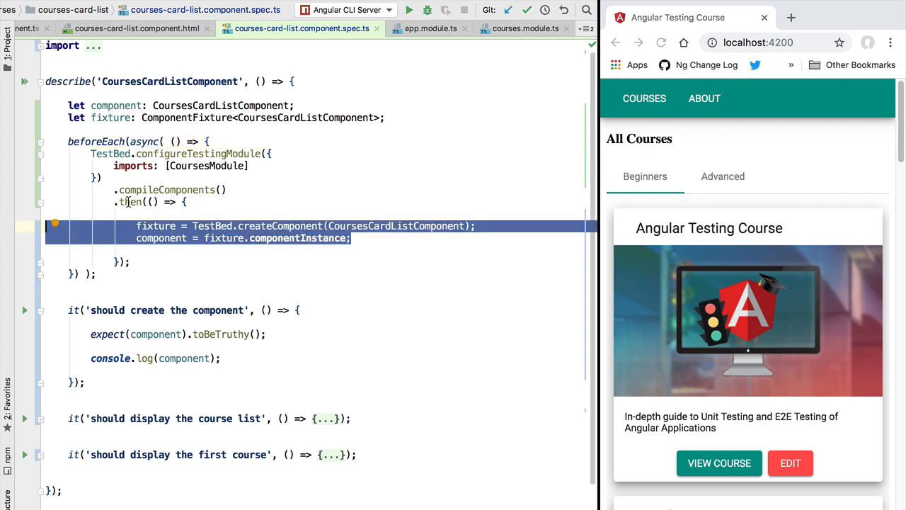
pyautogui.moveTo(163, 190)
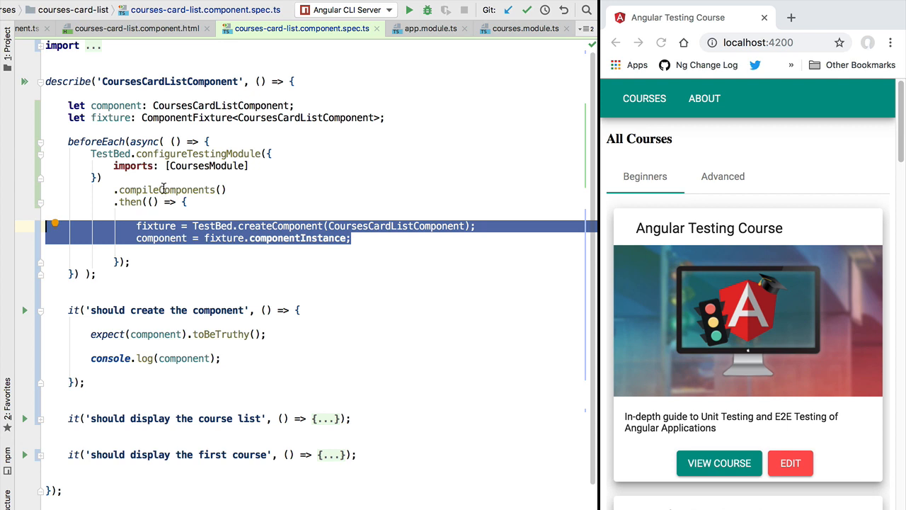
pyautogui.moveTo(224, 358)
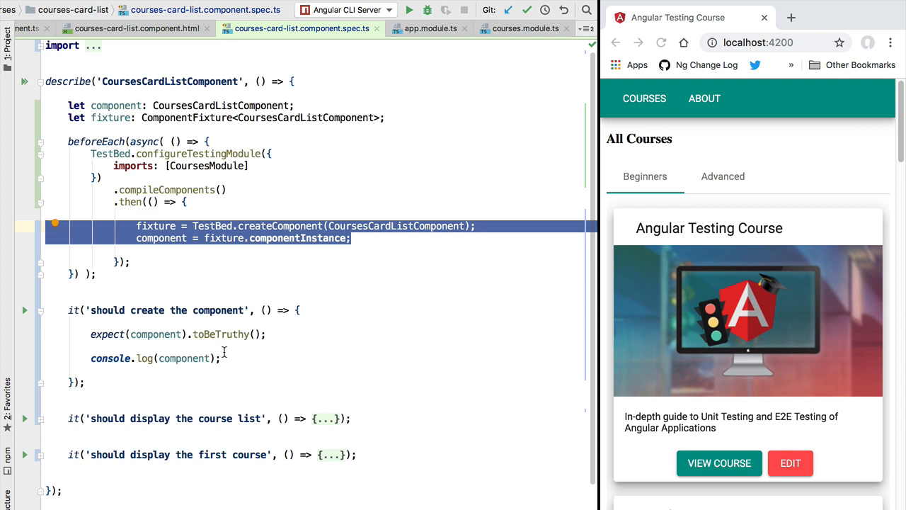